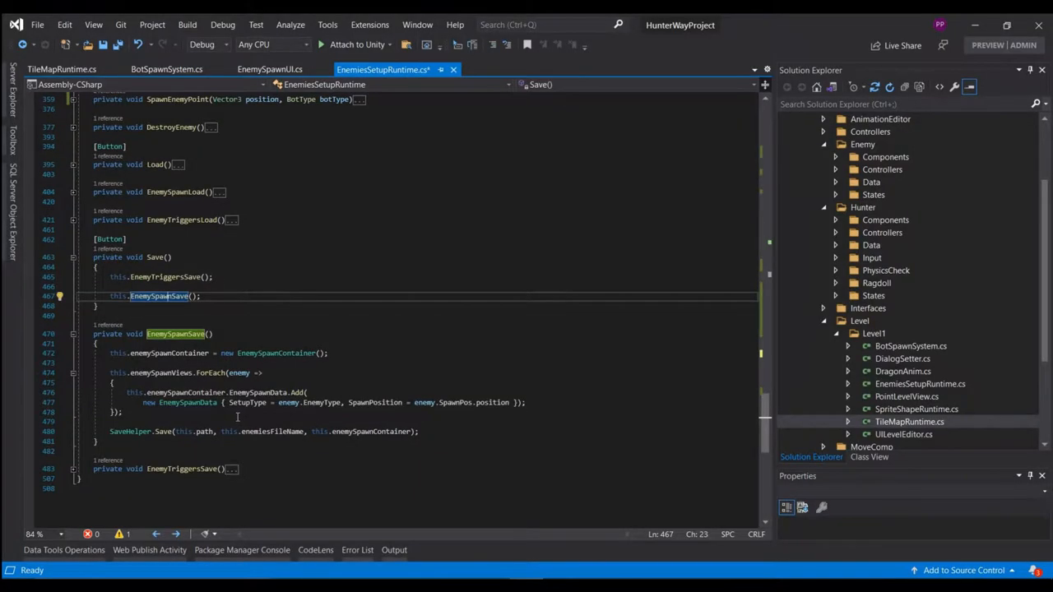
{"action": "mouse_move", "coordinate": [165, 372]}
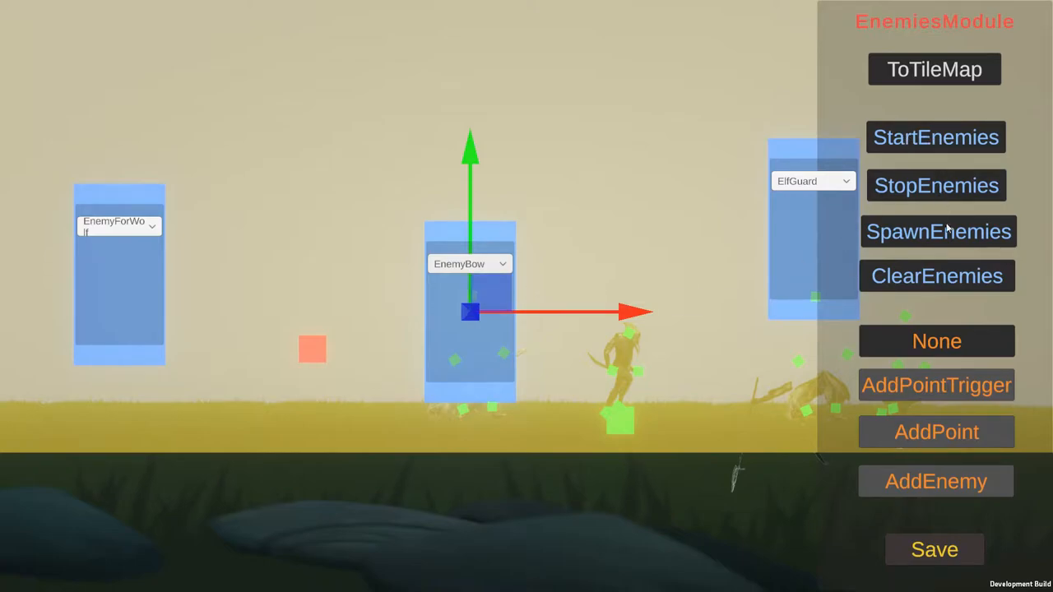
Review EnemySpawnSave, then select ElfWayPointSensorData under Sensors/WayPoint in the Project window.
{"action": "left_click", "coordinate": [935, 137]}
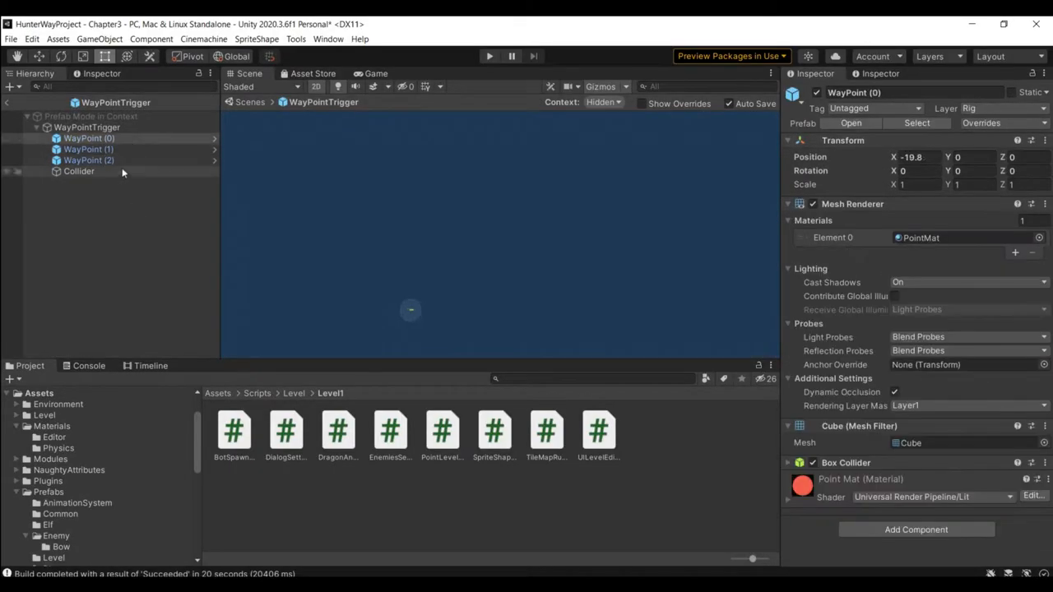
{"action": "left_click", "coordinate": [233, 431]}
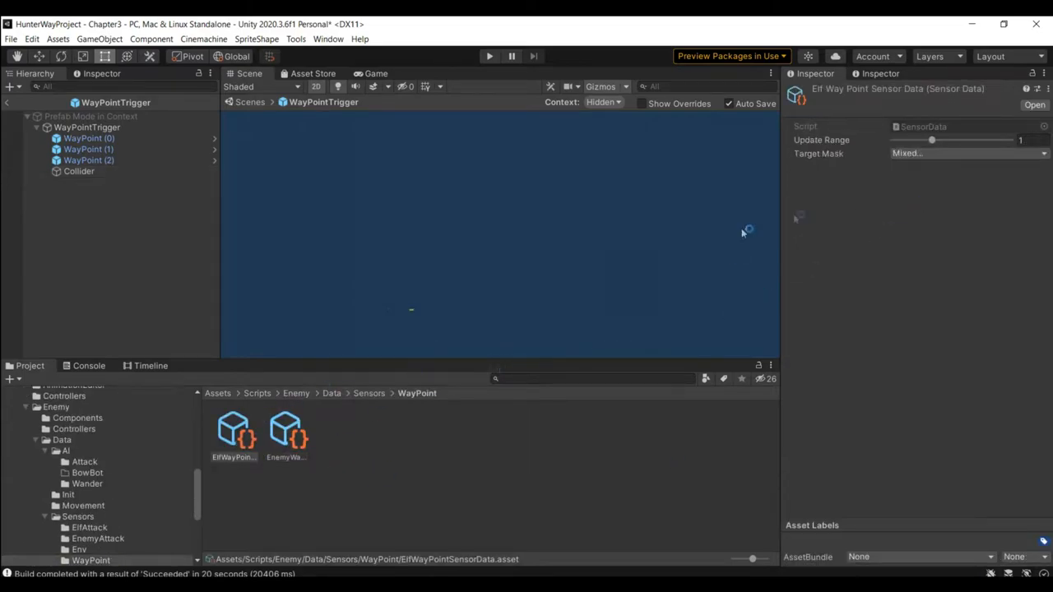
{"action": "left_click", "coordinate": [79, 171]}
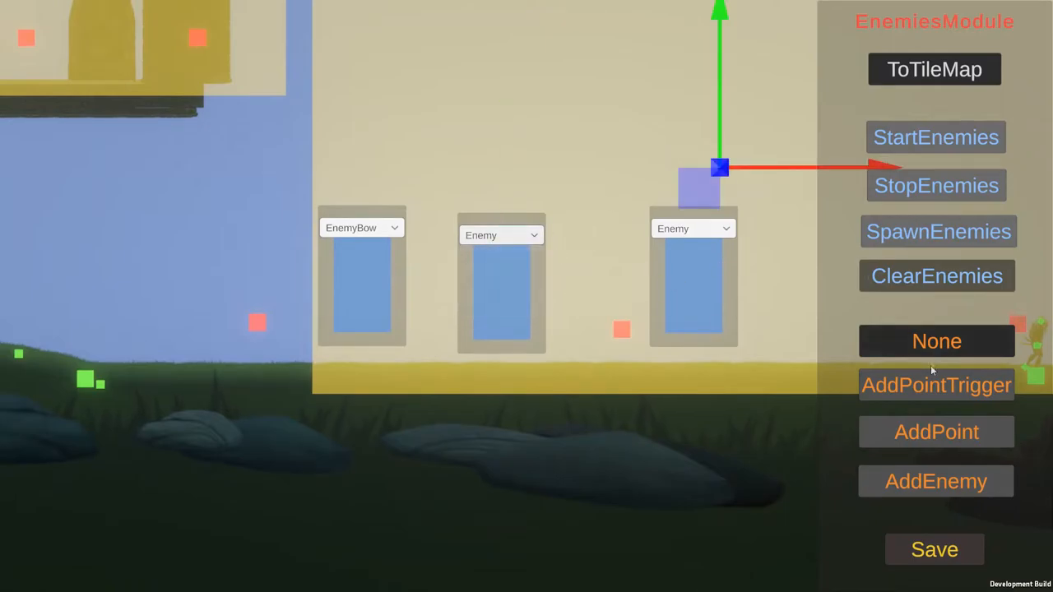
{"action": "mouse_move", "coordinate": [935, 492]}
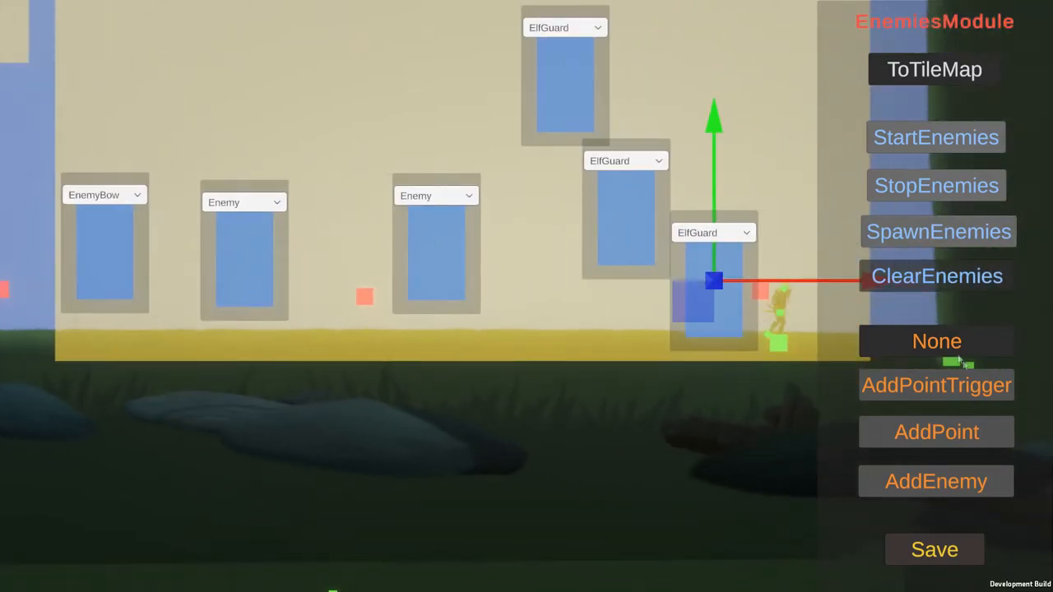
Spawn and start the enemies, then retype the middle ElfGuard point as Enemy and the top point as Wolf.
{"action": "left_click", "coordinate": [935, 138]}
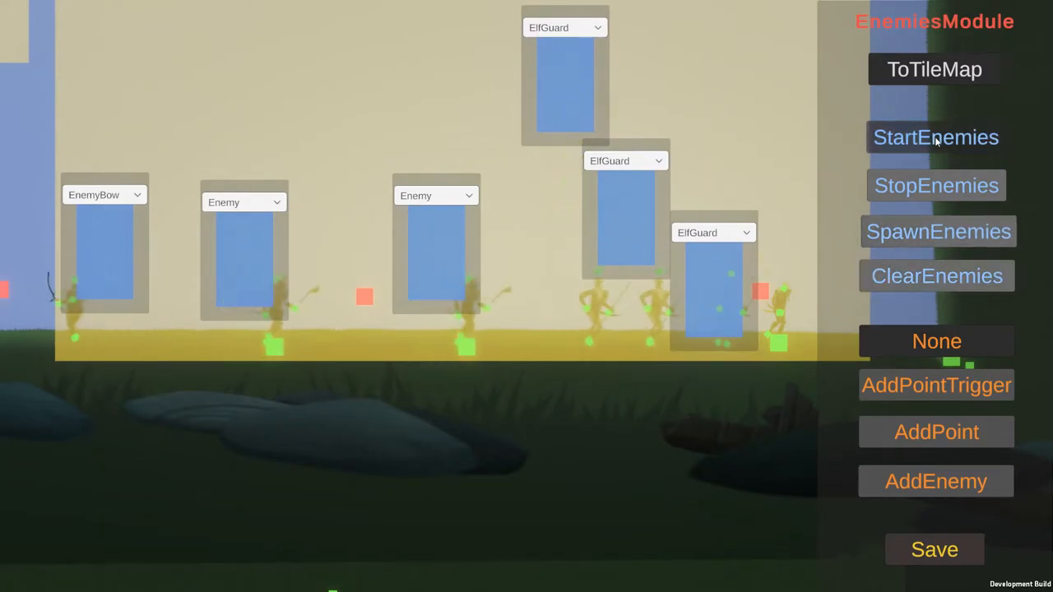
{"action": "left_click", "coordinate": [934, 139]}
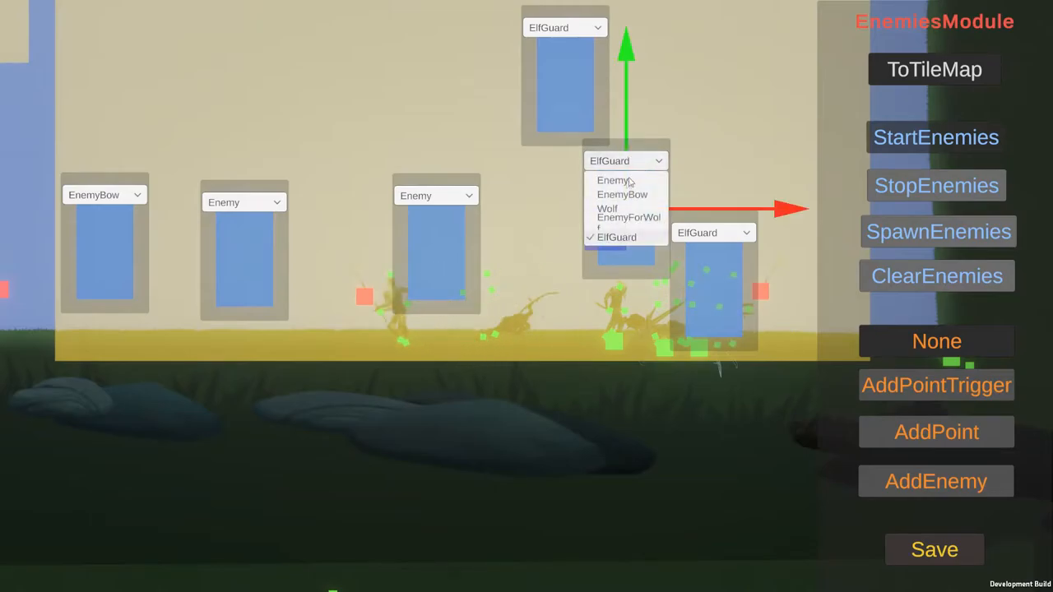
{"action": "left_click", "coordinate": [616, 180]}
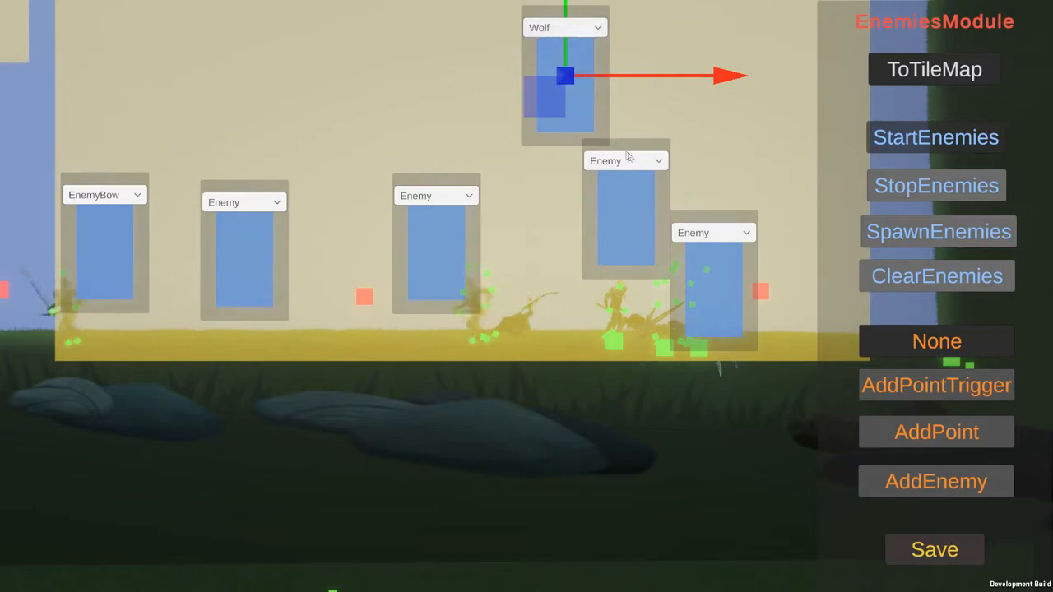
{"action": "left_click", "coordinate": [626, 161]}
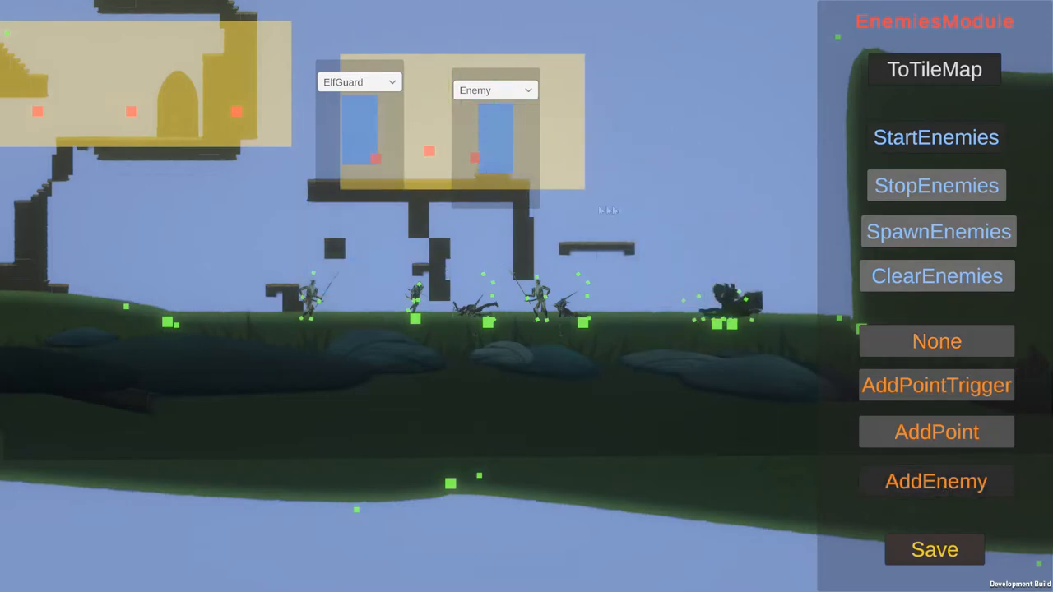
Clear the spawned enemies from the level and return to the tile map editing panel.
{"action": "left_click", "coordinate": [935, 69]}
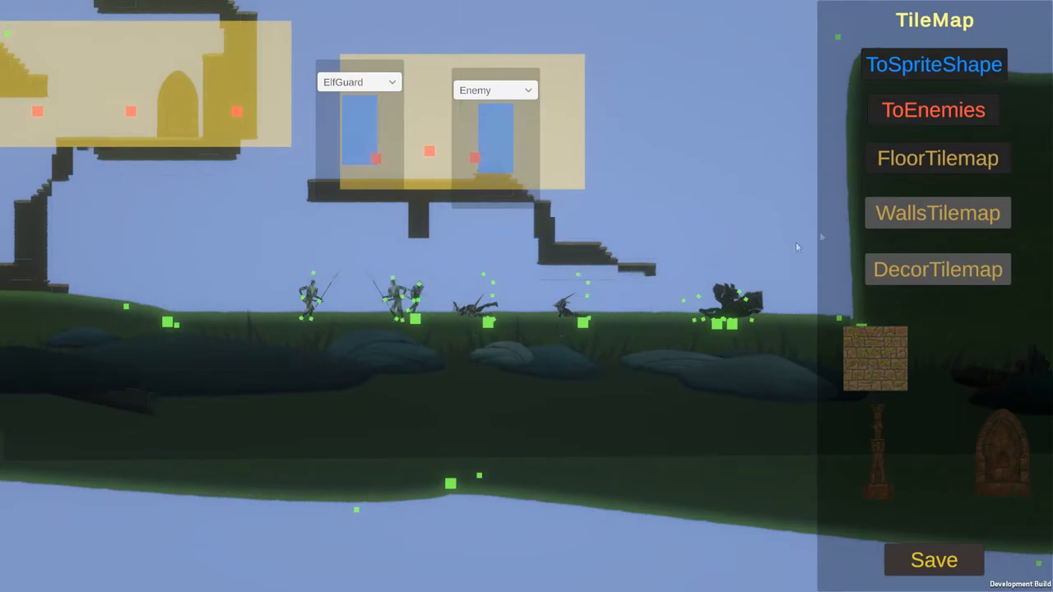
{"action": "left_click", "coordinate": [933, 109]}
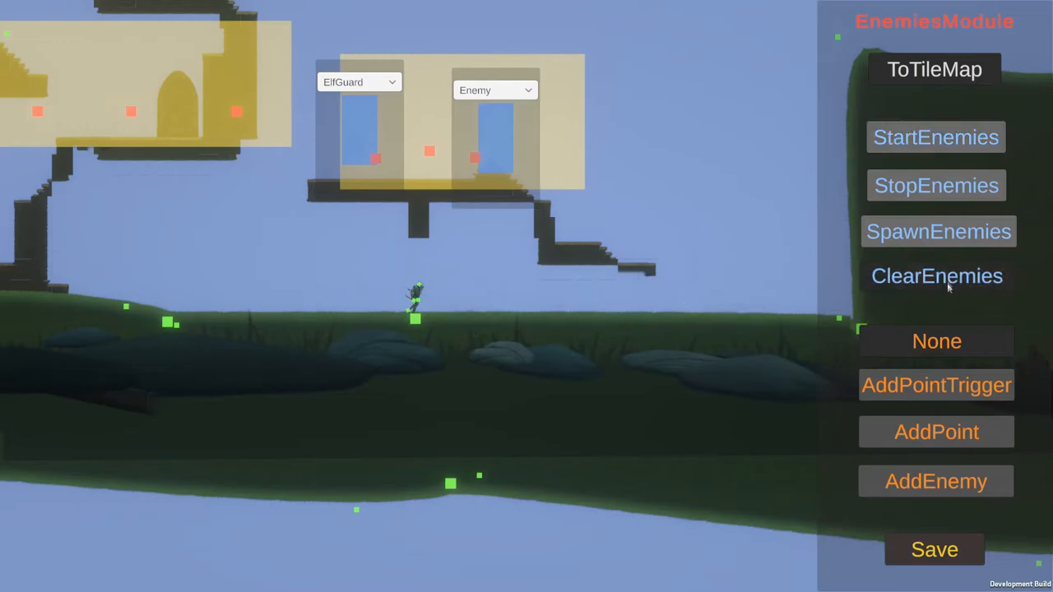
{"action": "mouse_move", "coordinate": [936, 230]}
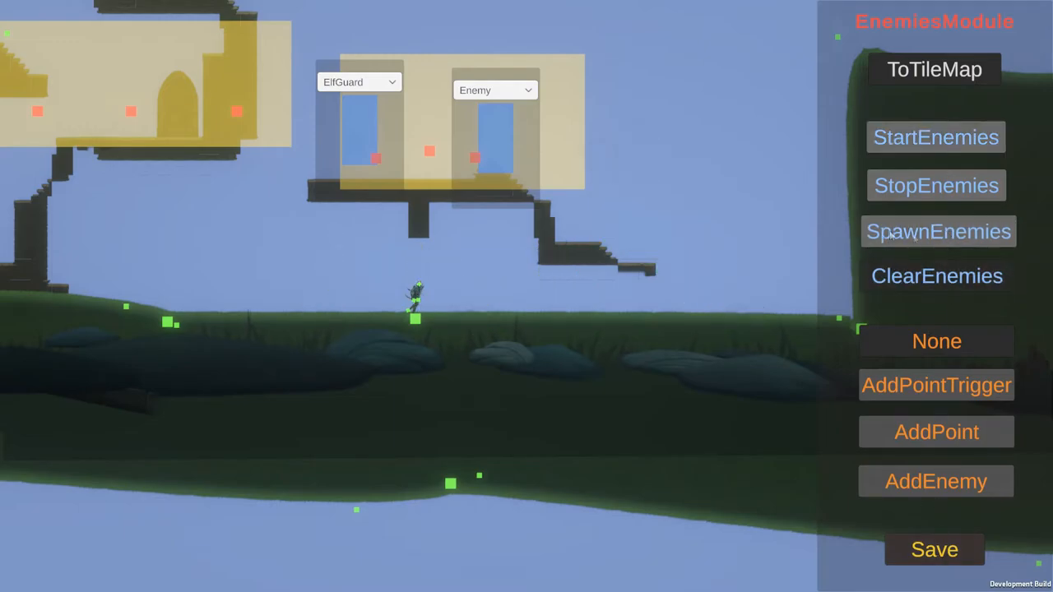
{"action": "left_click", "coordinate": [936, 230]}
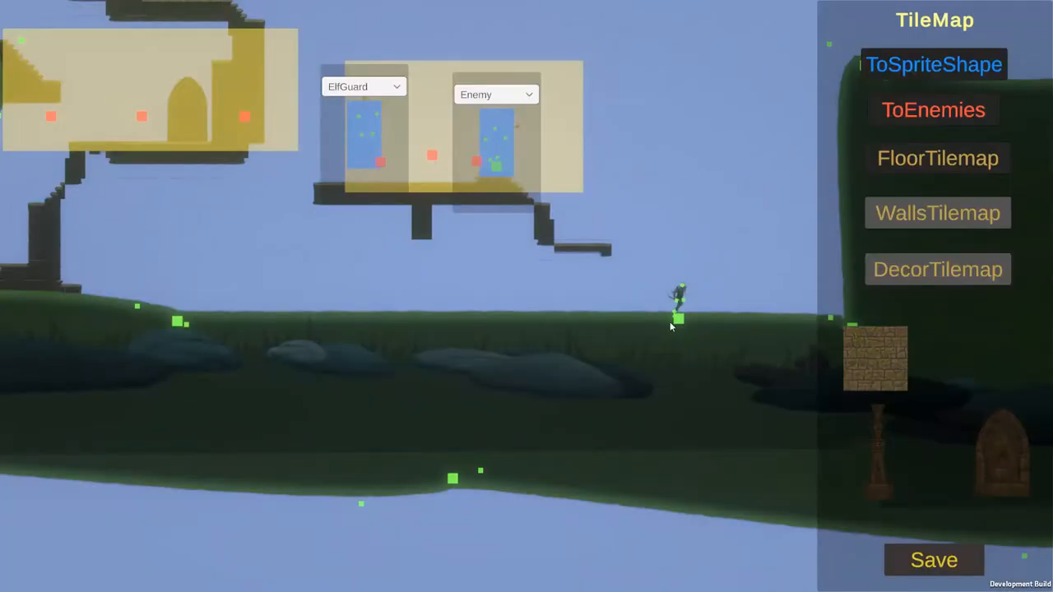
Place spawn points in the right-hand room, typing one ElfGuard and the others Enemy.
{"action": "left_click", "coordinate": [676, 319]}
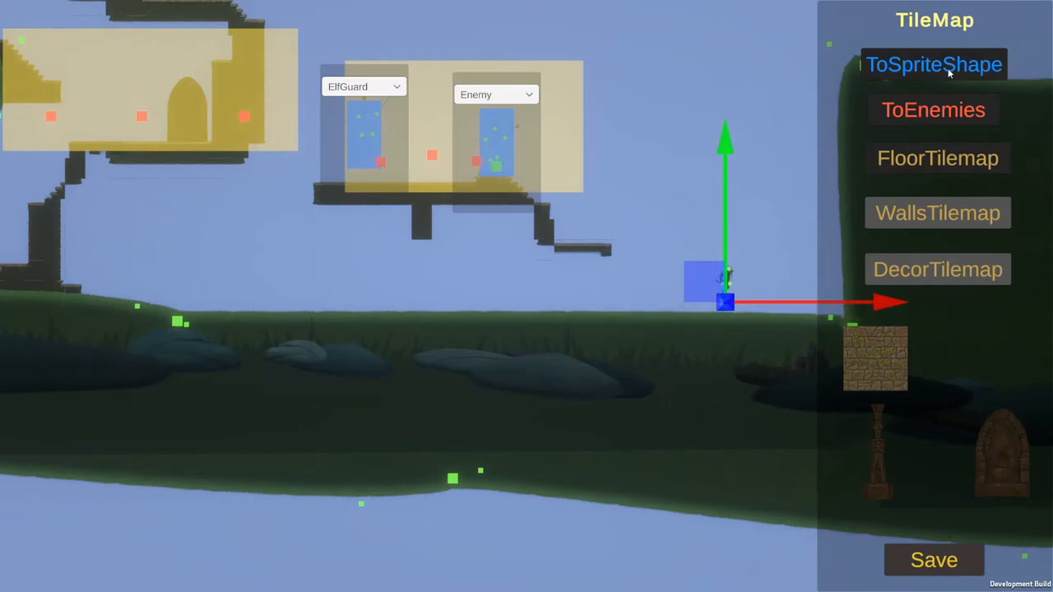
{"action": "left_click", "coordinate": [935, 64]}
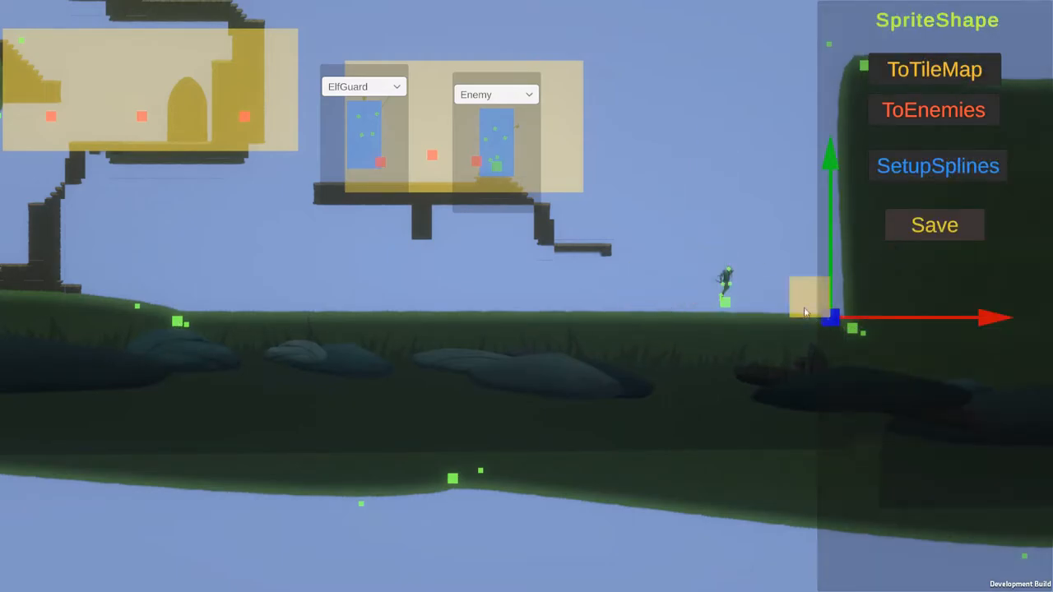
{"action": "left_click", "coordinate": [934, 69]}
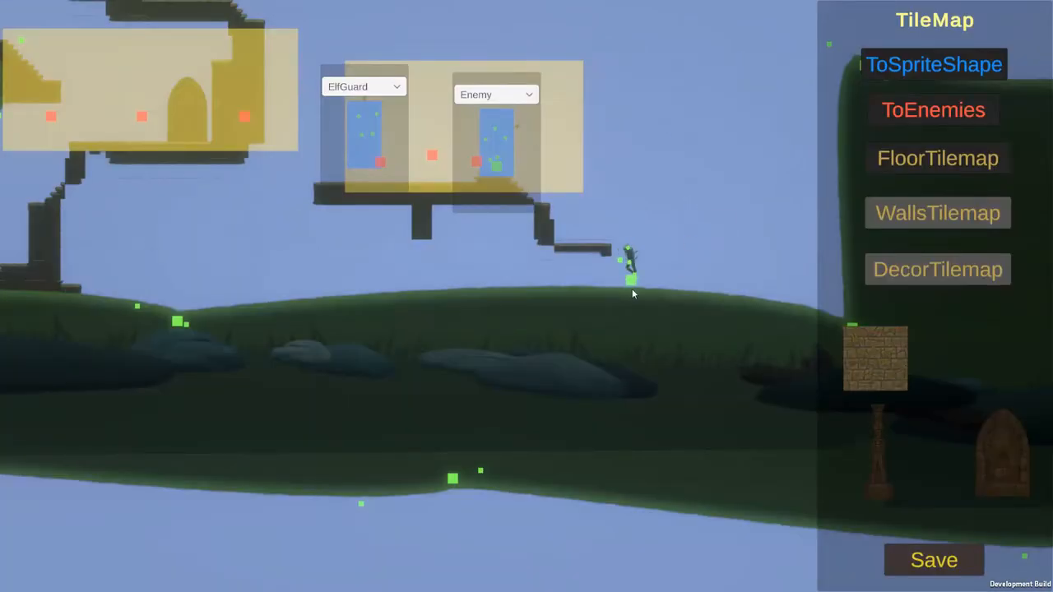
{"action": "left_click", "coordinate": [934, 65]}
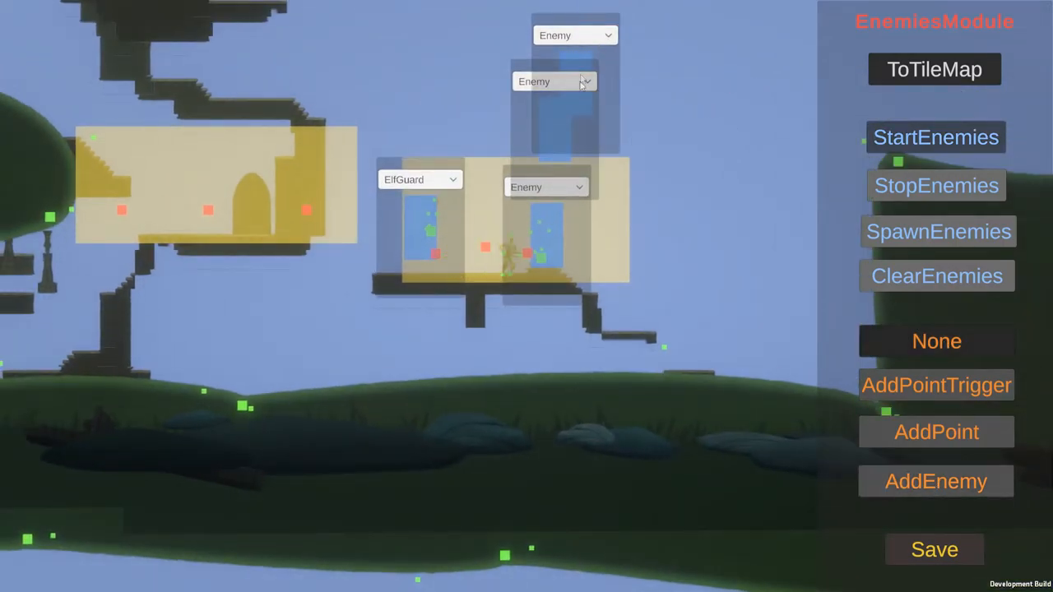
Type the top spawn point Wolf and the second EnemyForWolf, then spawn the enemies.
{"action": "left_click", "coordinate": [575, 34]}
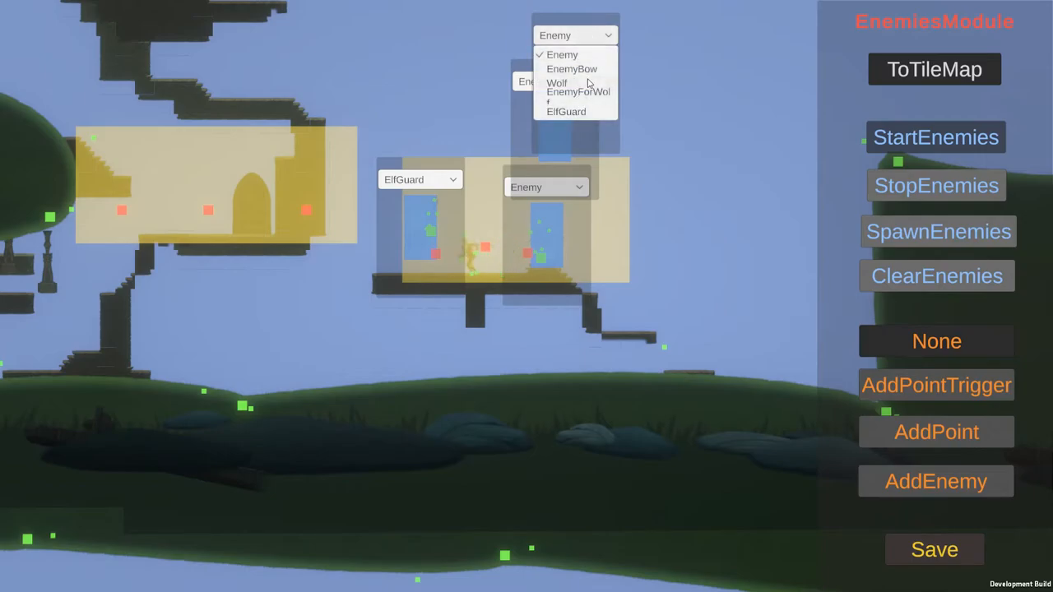
{"action": "left_click", "coordinate": [557, 82]}
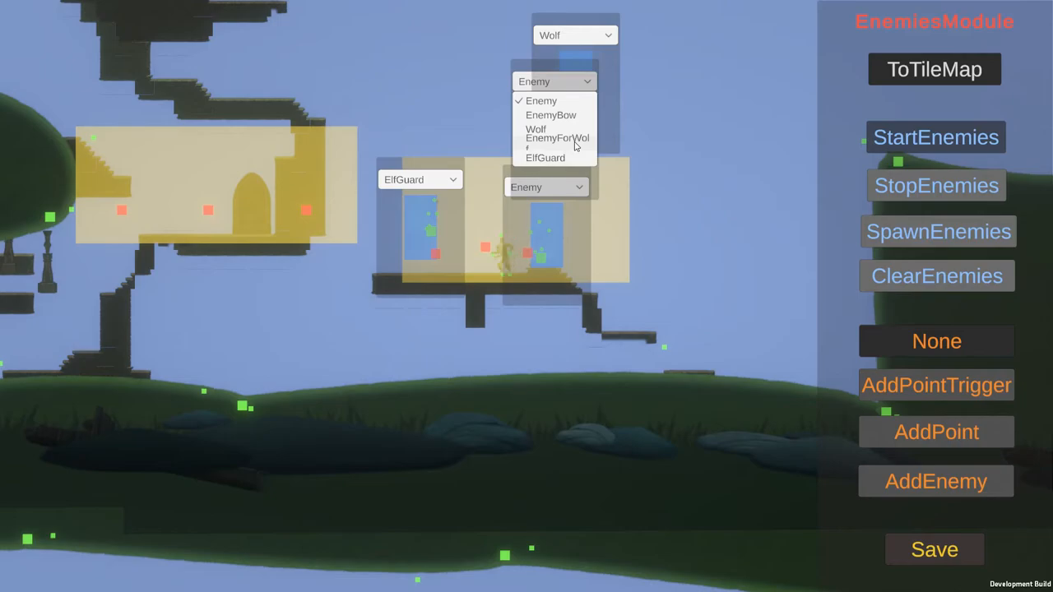
{"action": "left_click", "coordinate": [556, 138]}
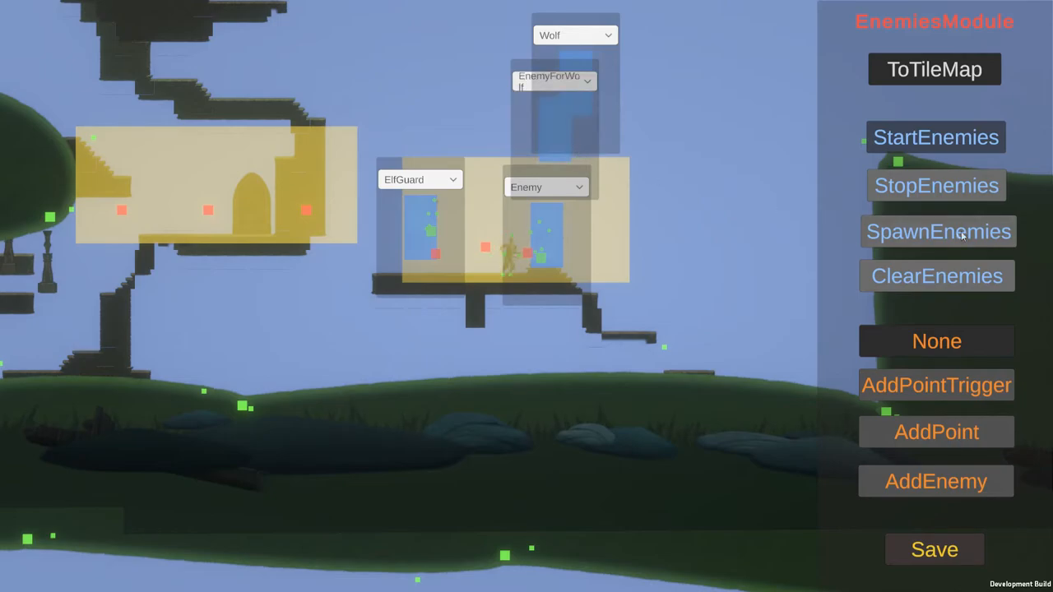
{"action": "left_click", "coordinate": [938, 230]}
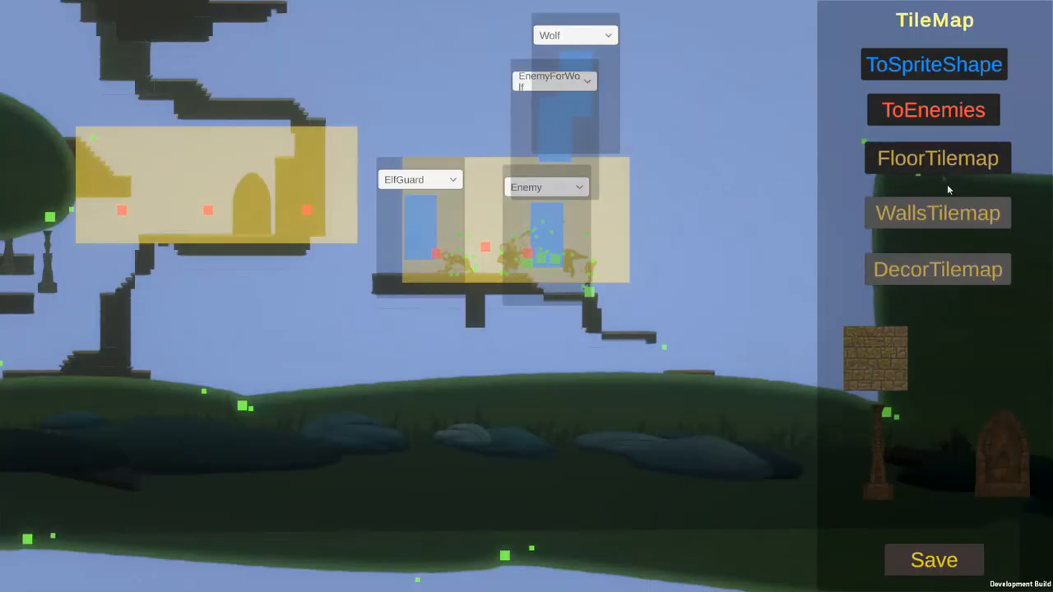
Start the spawned enemies so they leave the room, then return to the tilemap tools.
{"action": "left_click", "coordinate": [934, 109]}
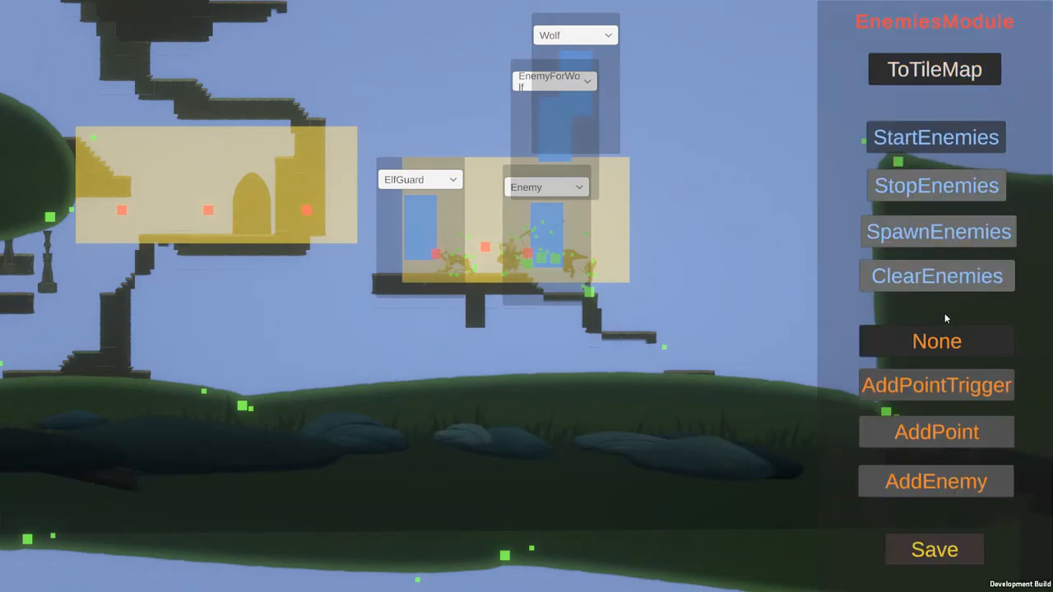
{"action": "left_click", "coordinate": [938, 230]}
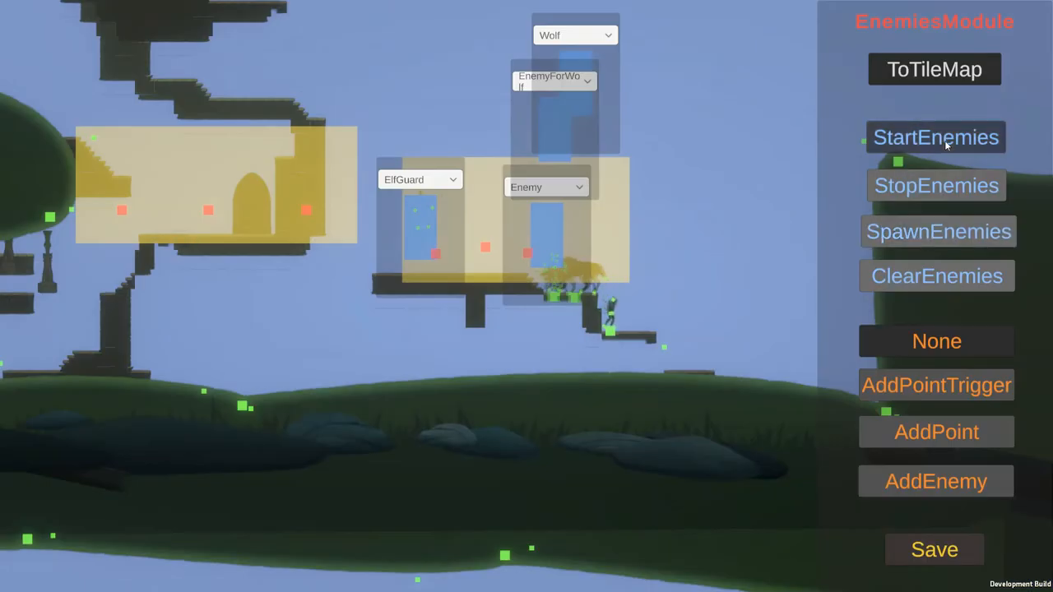
{"action": "left_click", "coordinate": [935, 139]}
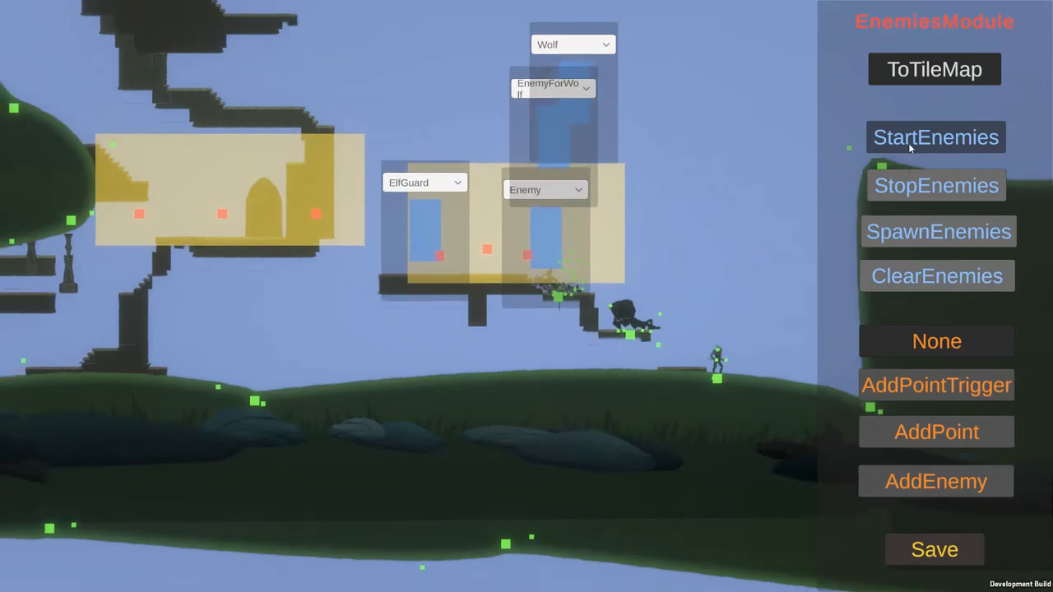
{"action": "left_click", "coordinate": [934, 70]}
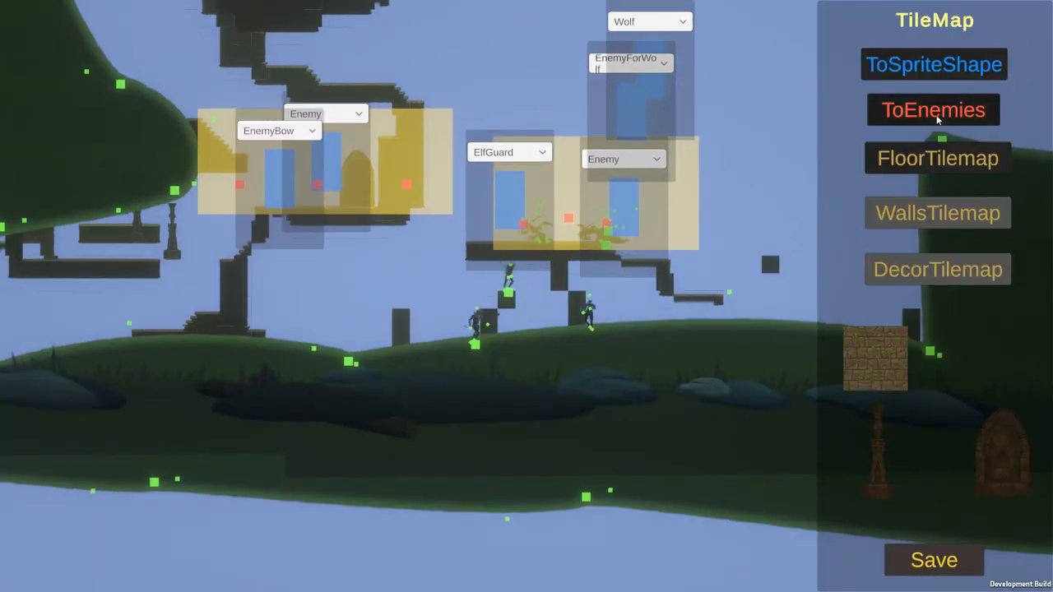
Switch tile painting from the FloorTilemap layer to the WallsTilemap layer.
{"action": "left_click", "coordinate": [933, 109]}
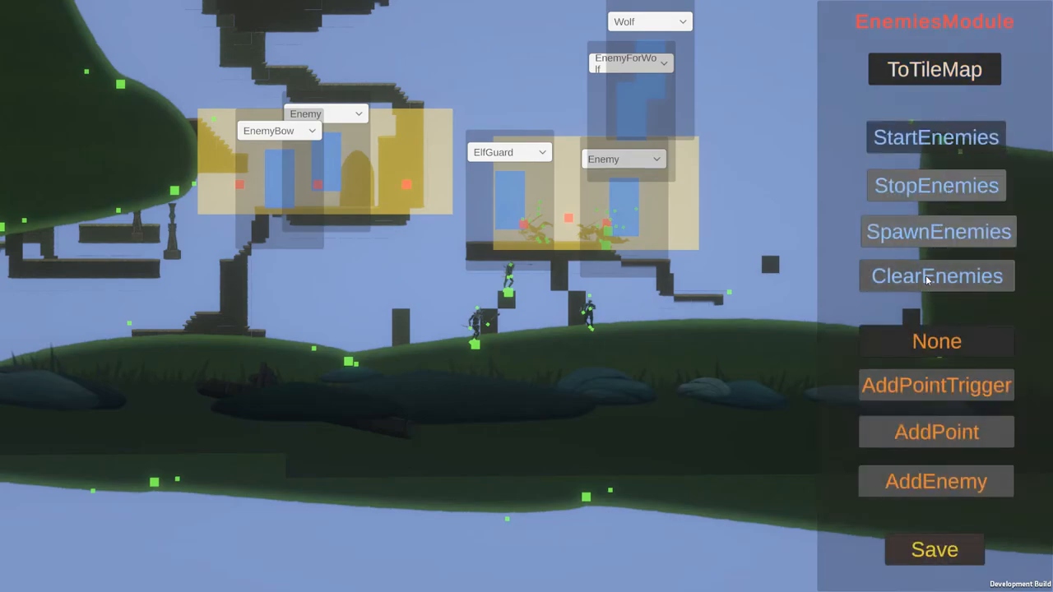
{"action": "left_click", "coordinate": [936, 277]}
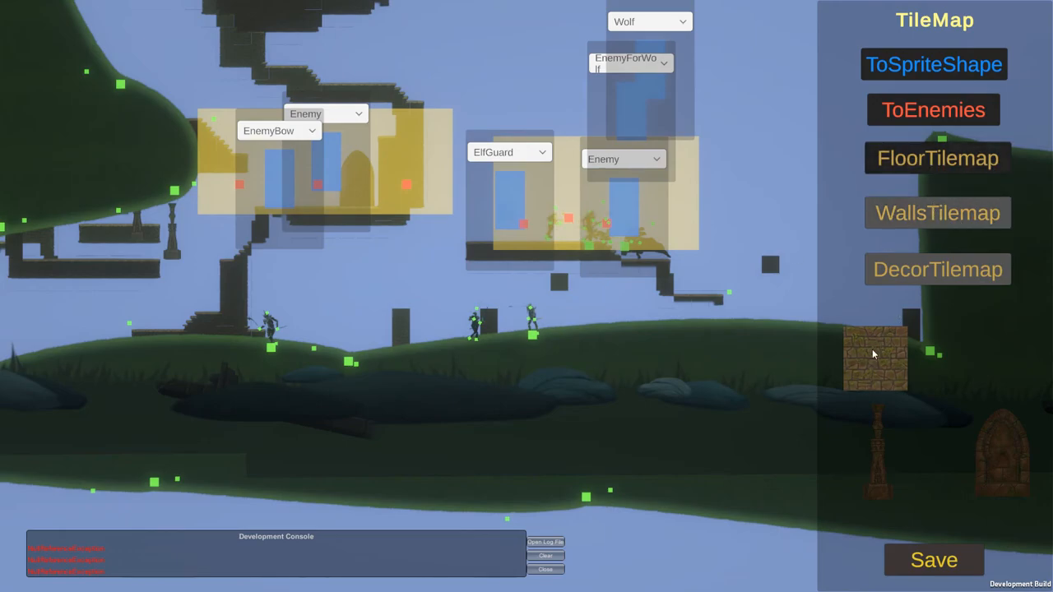
{"action": "mouse_move", "coordinate": [563, 283]}
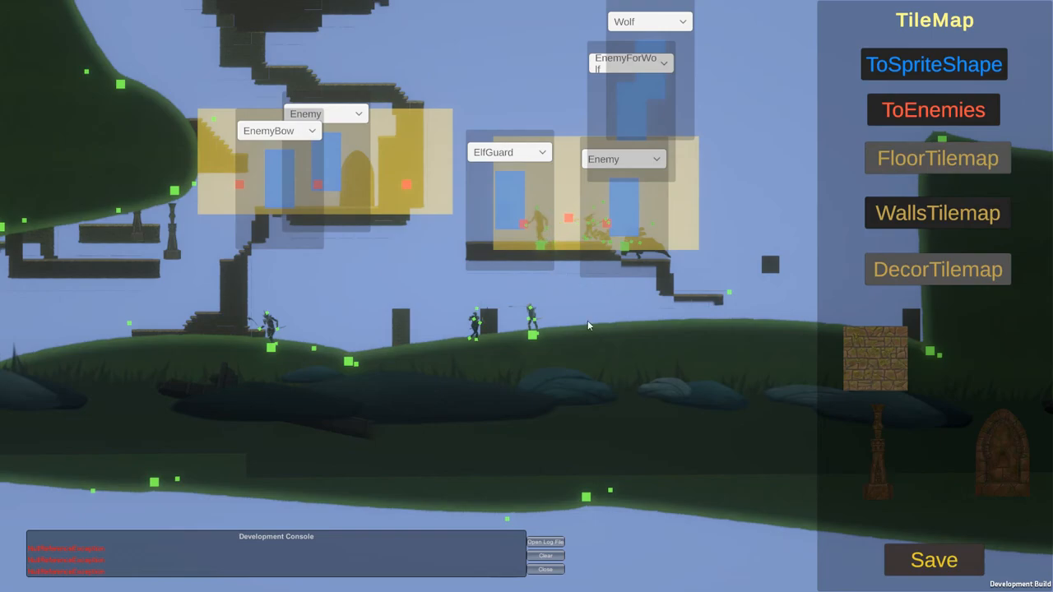
{"action": "mouse_move", "coordinate": [629, 301]}
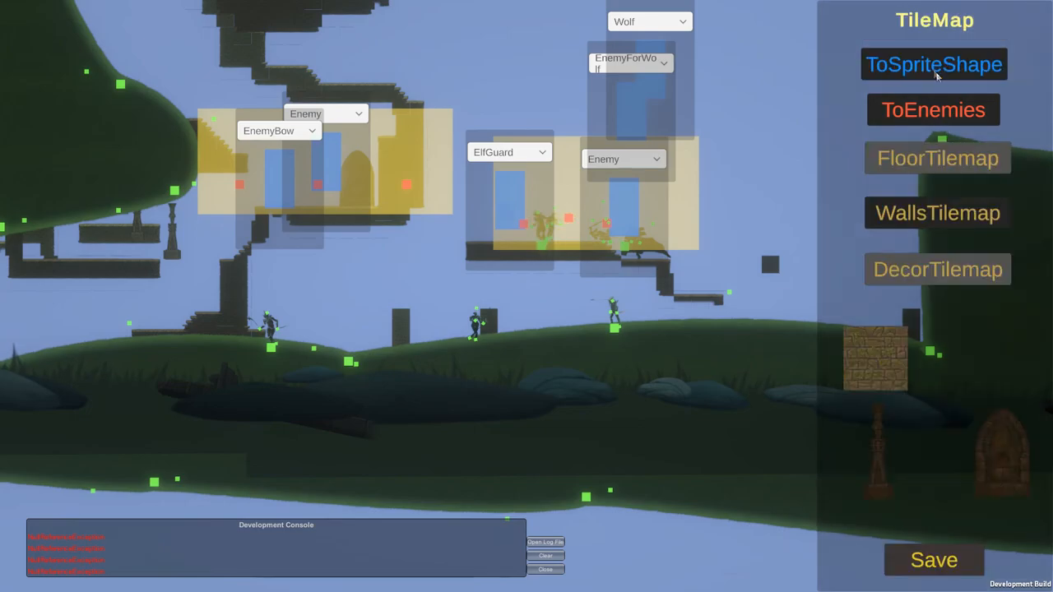
Set up the sprite-shape splines, then relaunch the game executable from the Build folder.
{"action": "left_click", "coordinate": [935, 64]}
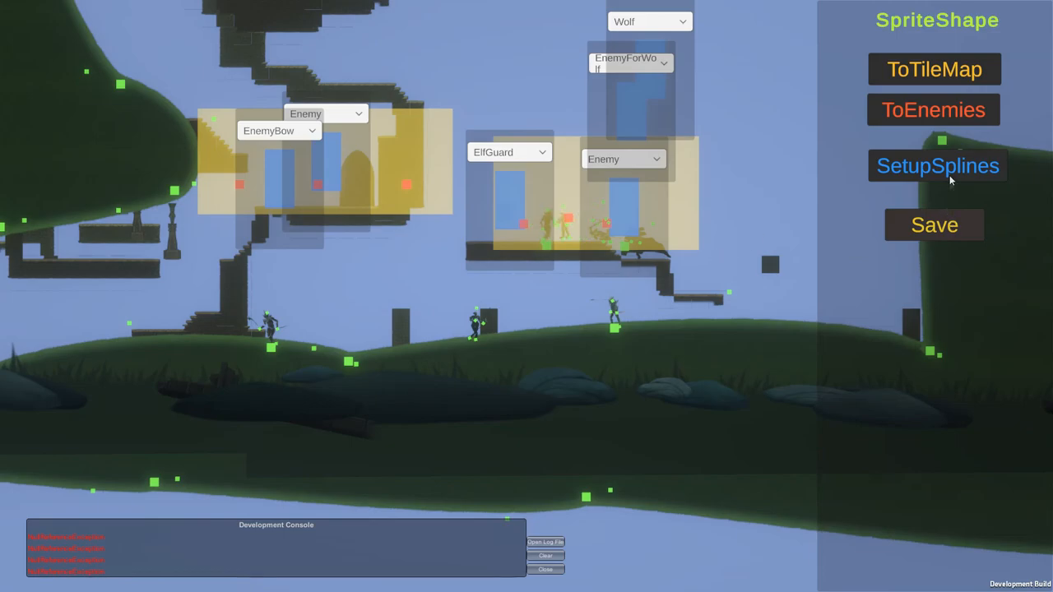
{"action": "left_click", "coordinate": [935, 69]}
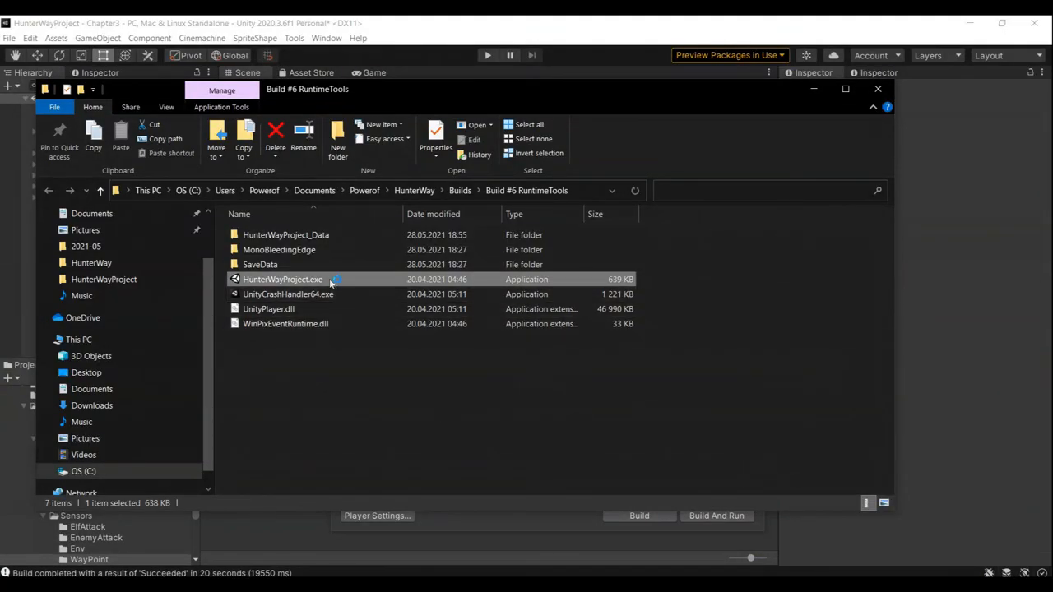
{"action": "double_click", "coordinate": [283, 280]}
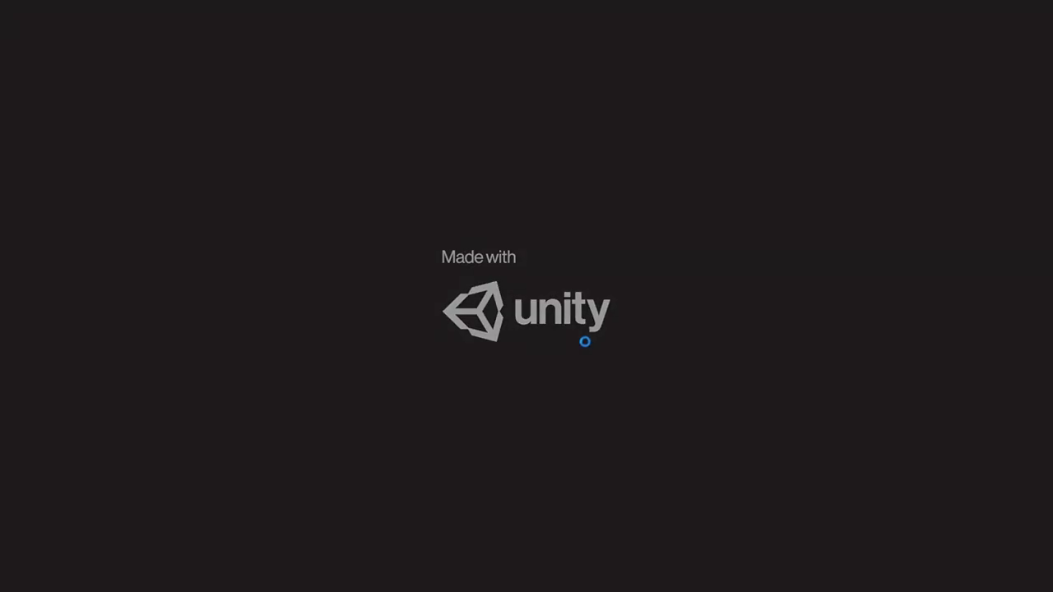